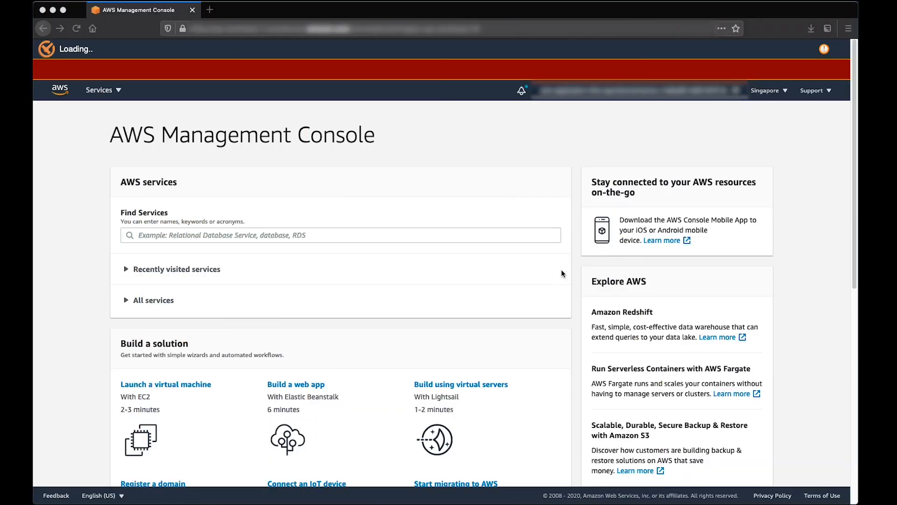
{"action": "mouse_move", "coordinate": [426, 237]}
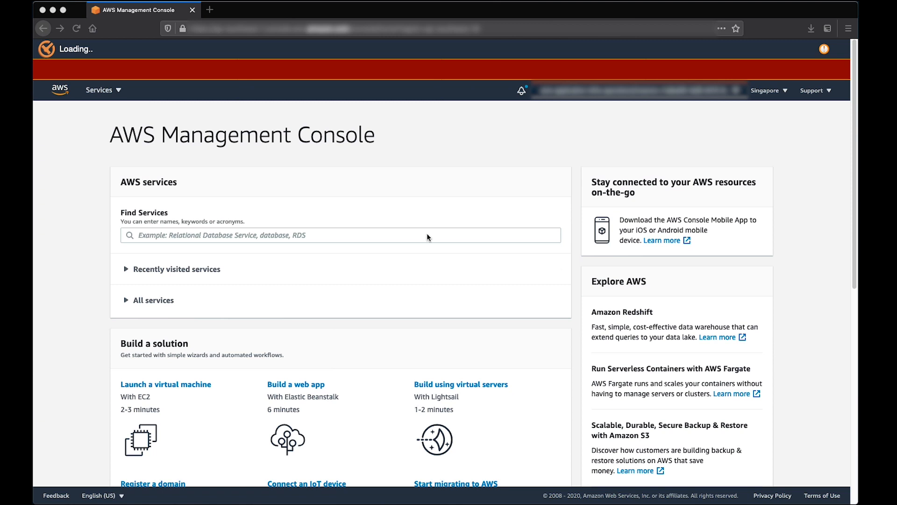
In EC2 Volumes, filter by stack-e889dc739f4131b9f to show the single 10 GiB gp2 volume
{"action": "left_click", "coordinate": [340, 236]}
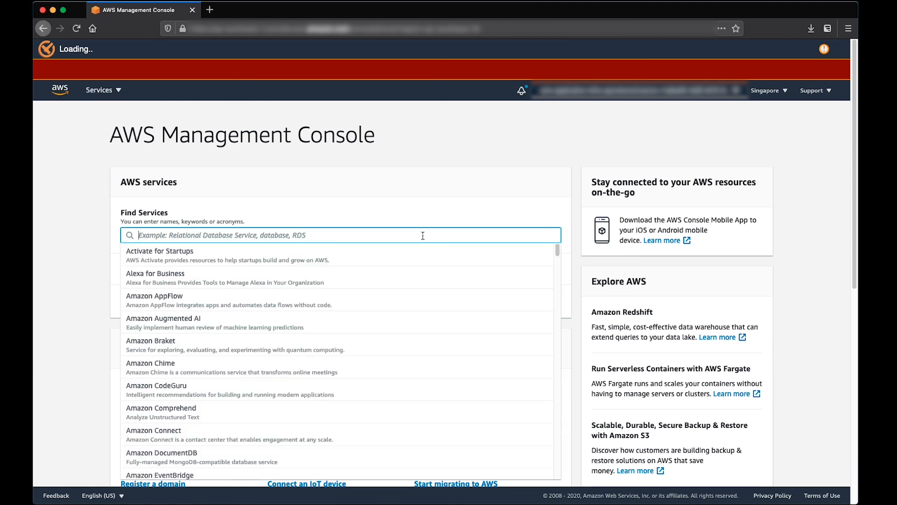
{"action": "type", "text": "ec2"}
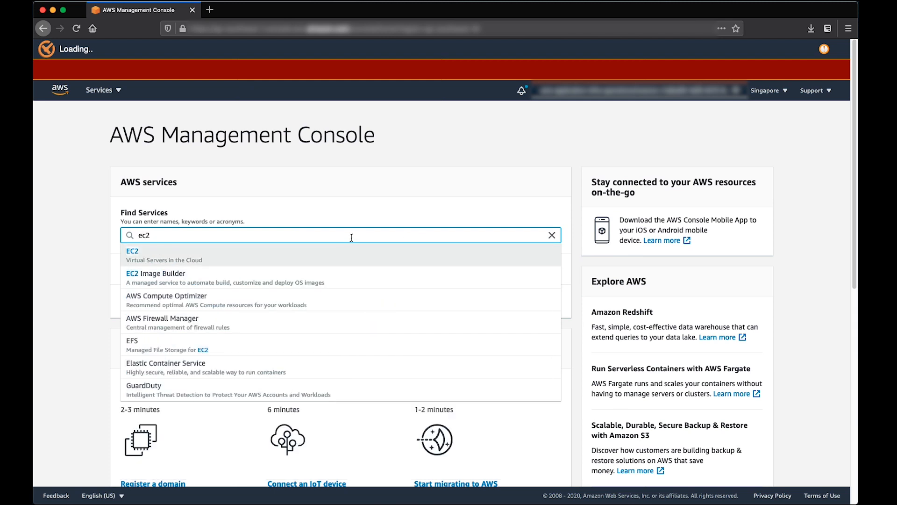
{"action": "left_click", "coordinate": [132, 251]}
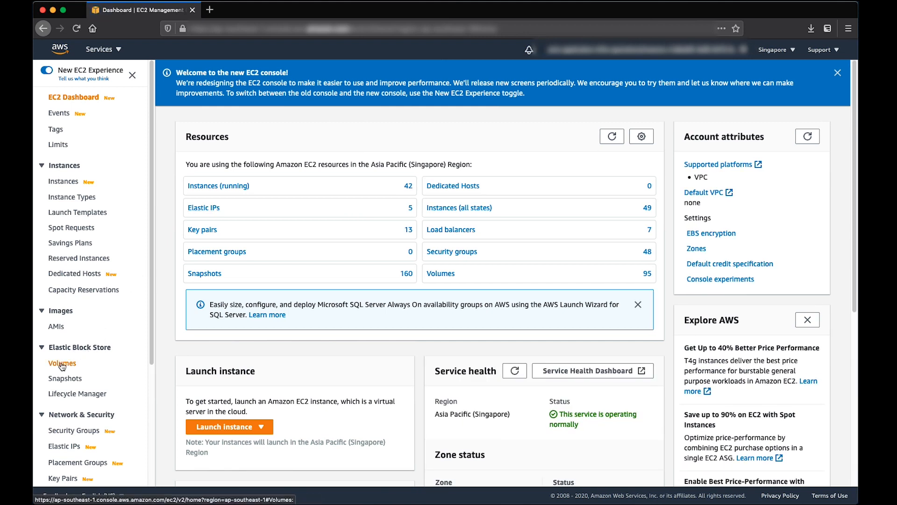
{"action": "left_click", "coordinate": [61, 363]}
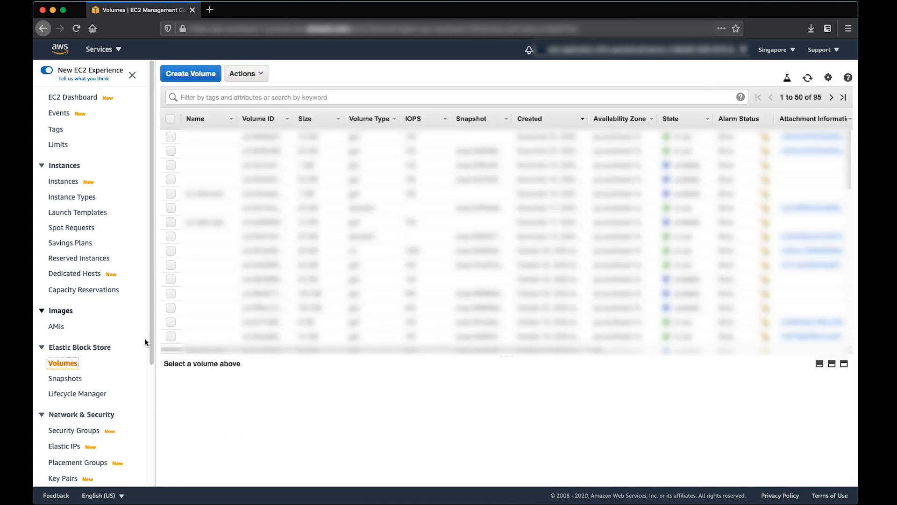
{"action": "mouse_move", "coordinate": [147, 337]}
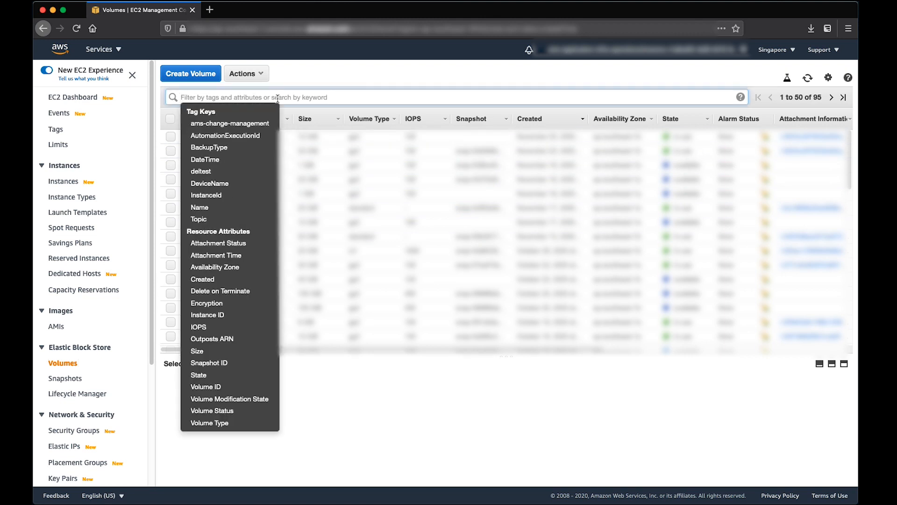
{"action": "type", "text": "stack-e889dc739f4131b9f"}
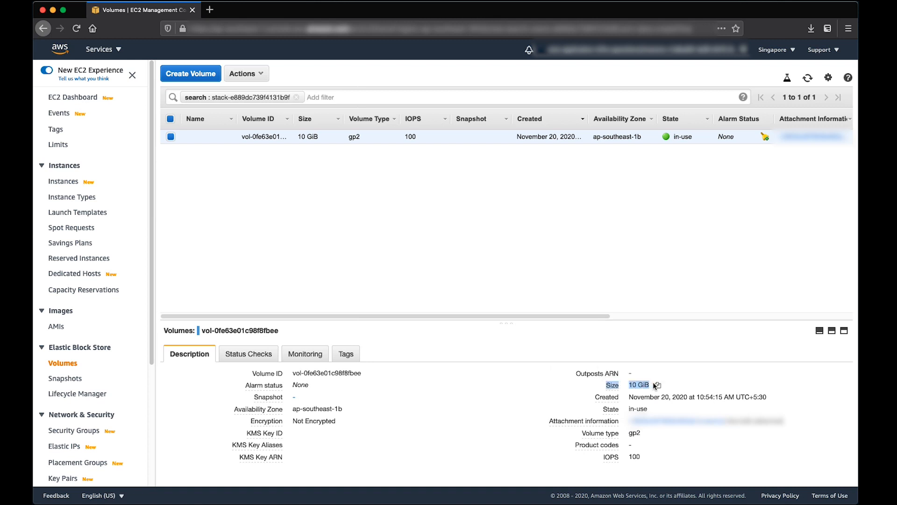
{"action": "mouse_move", "coordinate": [379, 387]}
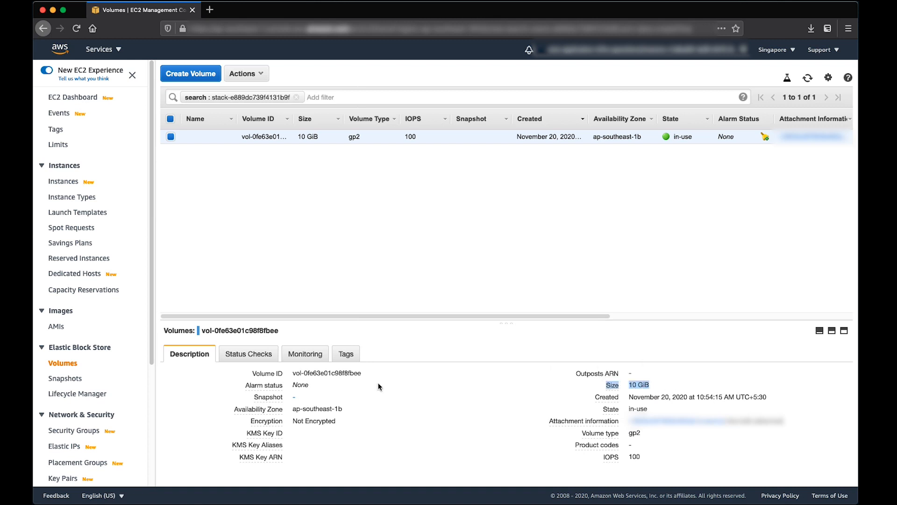
{"action": "mouse_move", "coordinate": [114, 60]}
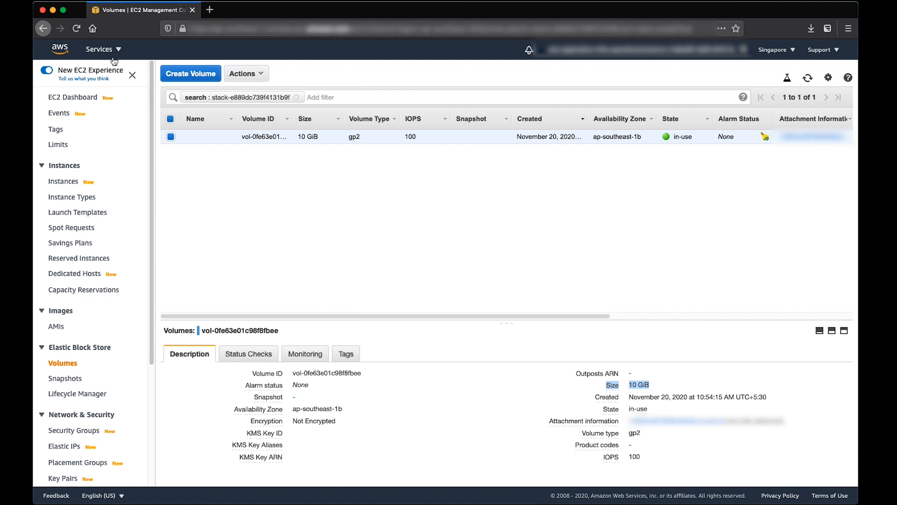
Reach the Managed Services RFC list and begin a new RFC
{"action": "left_click", "coordinate": [98, 50]}
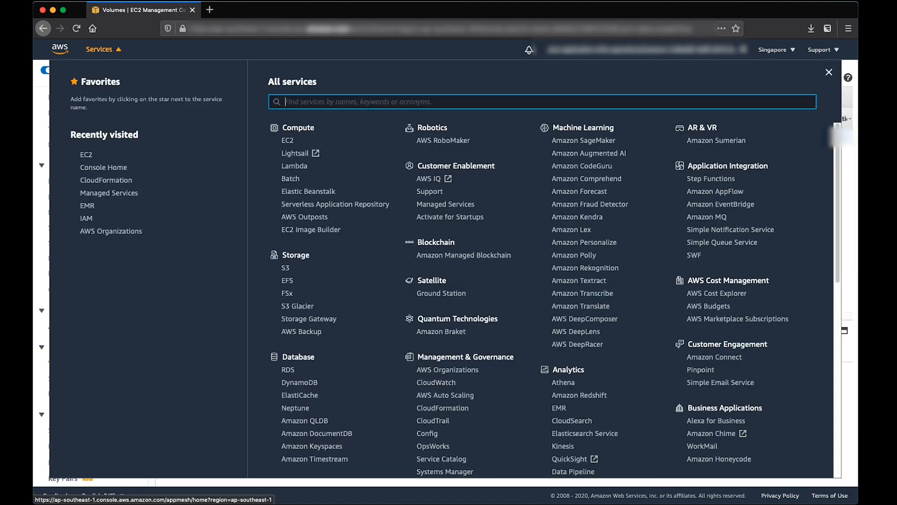
{"action": "type", "text": "aws managed serv"}
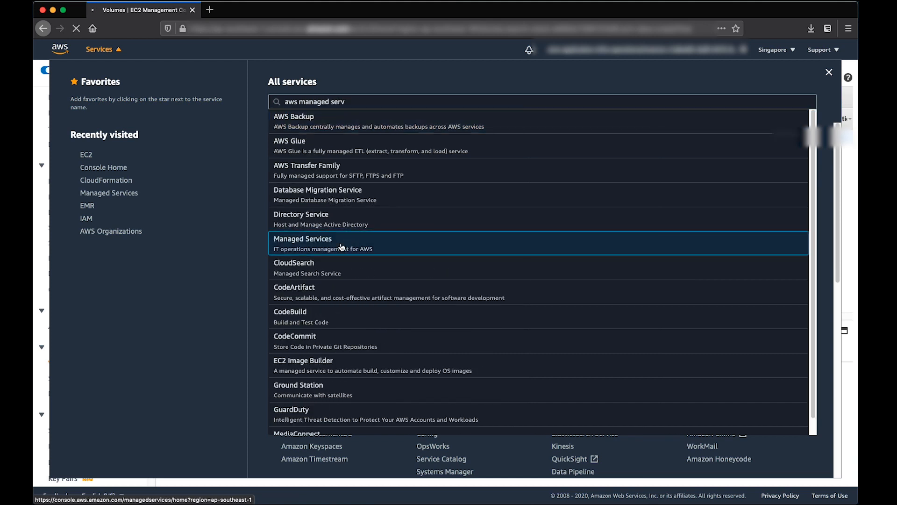
{"action": "left_click", "coordinate": [303, 243]}
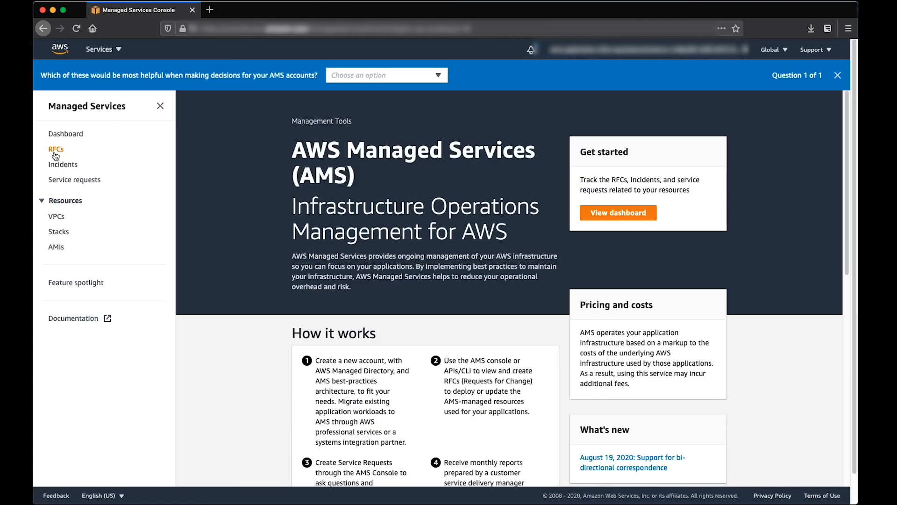
{"action": "left_click", "coordinate": [56, 149]}
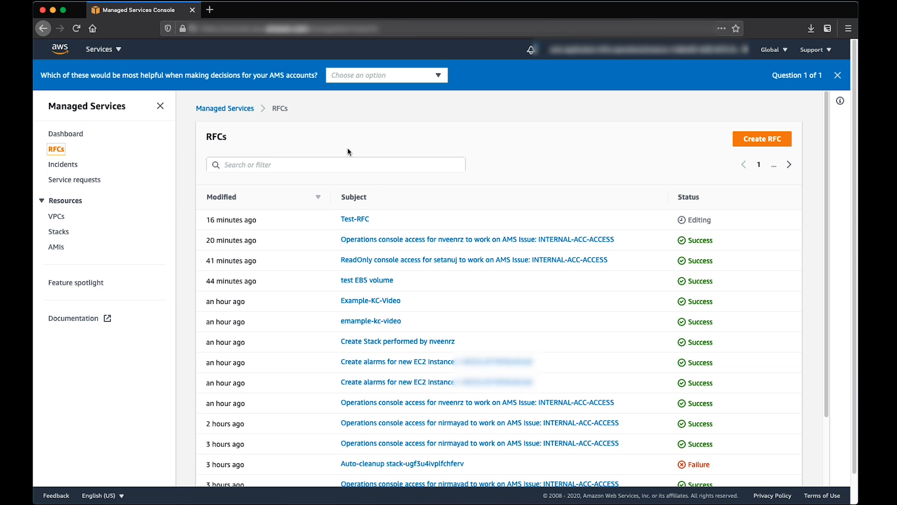
{"action": "left_click", "coordinate": [762, 138]}
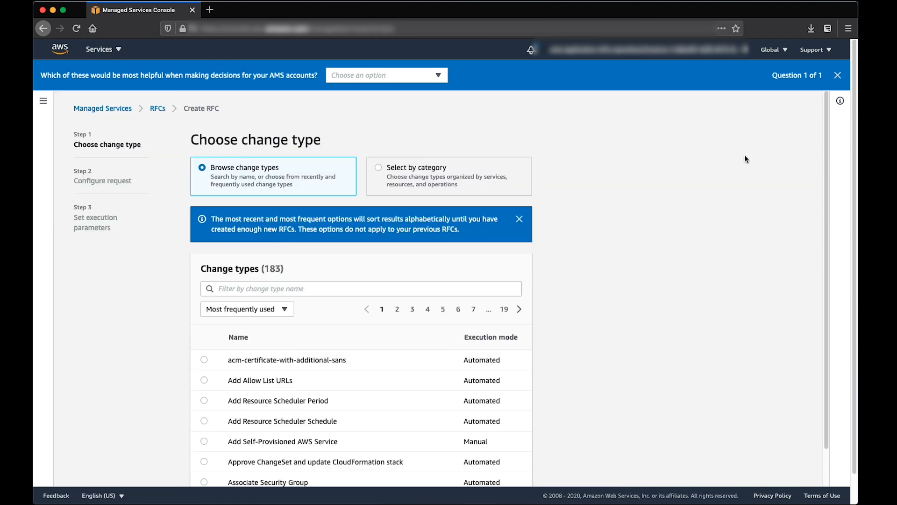
{"action": "mouse_move", "coordinate": [644, 247]}
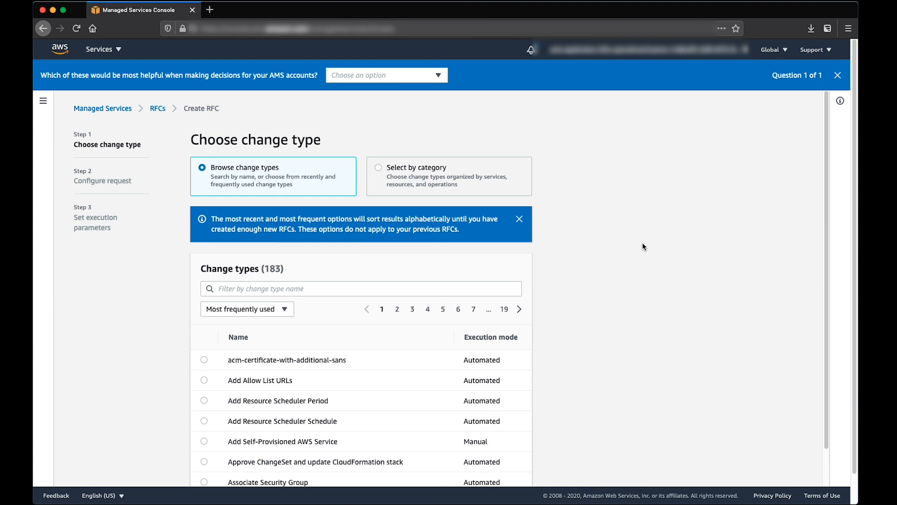
{"action": "mouse_move", "coordinate": [474, 185]}
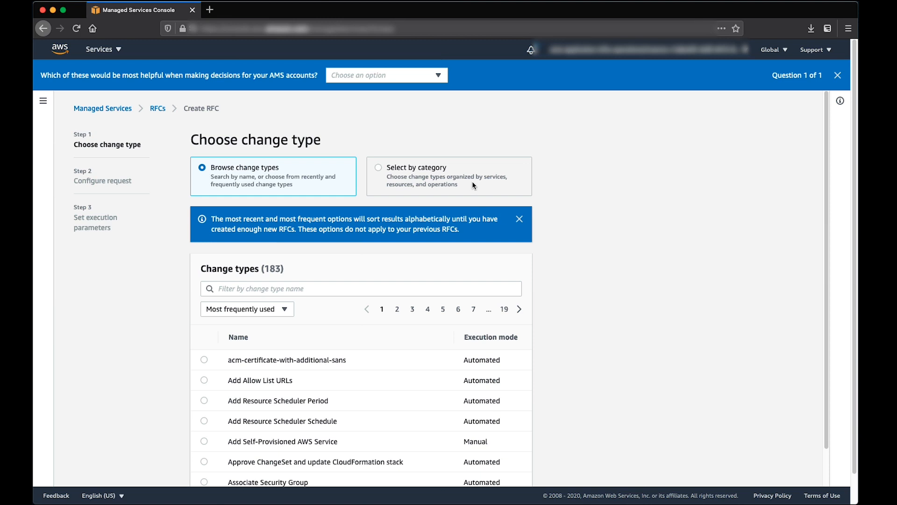
Choose change type Management > Advanced stack components > EBS Volume > Update
{"action": "left_click", "coordinate": [379, 167]}
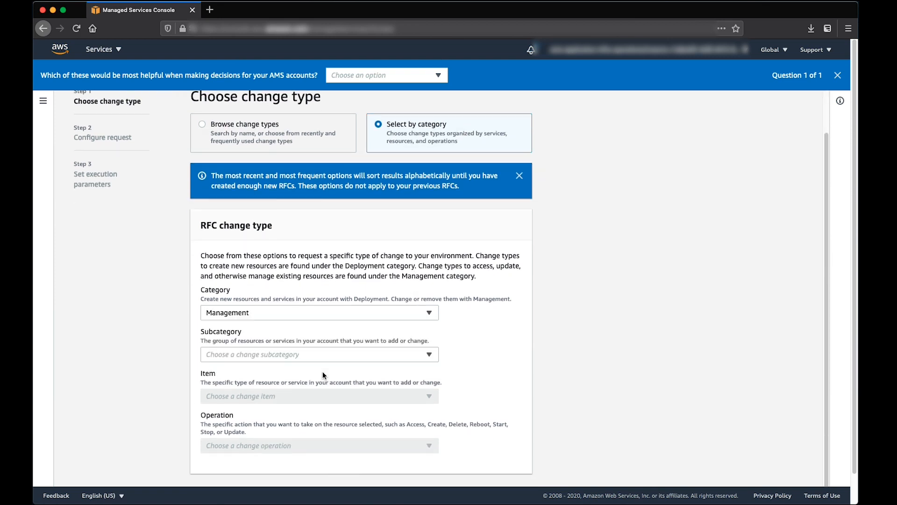
{"action": "left_click", "coordinate": [319, 354]}
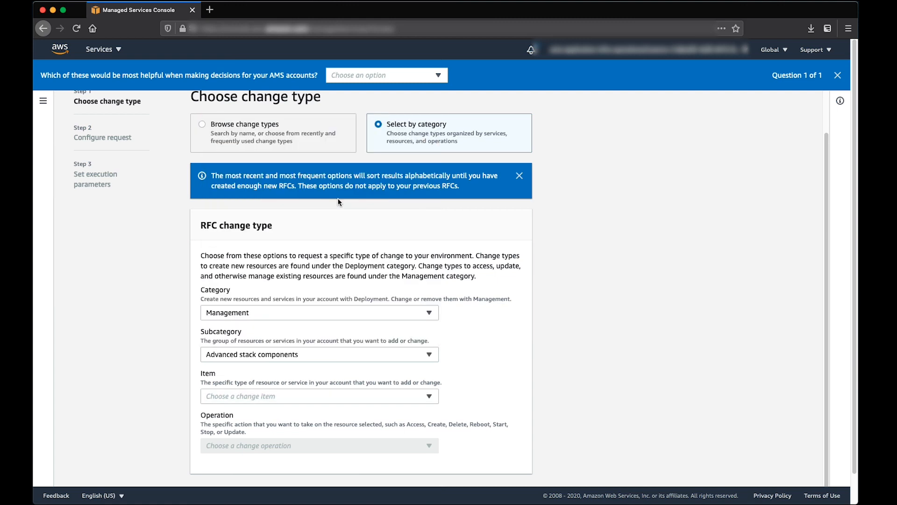
{"action": "mouse_move", "coordinate": [293, 382]}
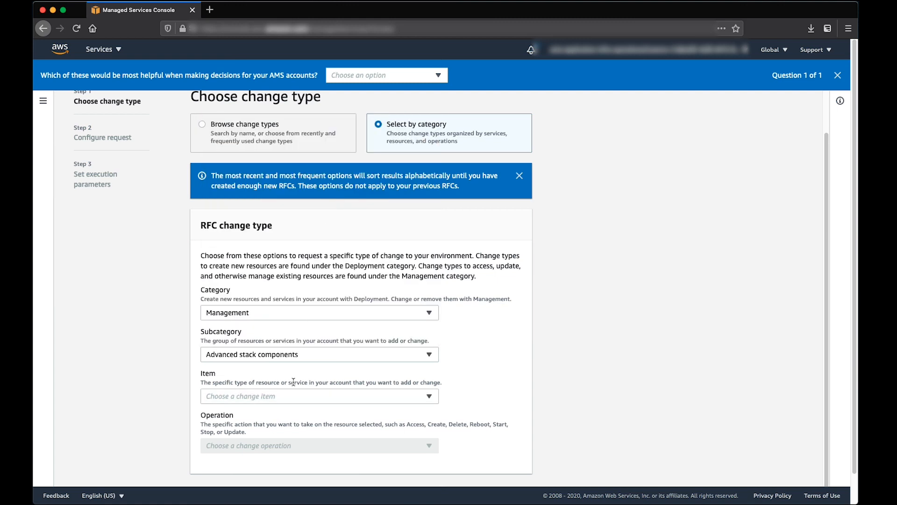
{"action": "left_click", "coordinate": [319, 397]}
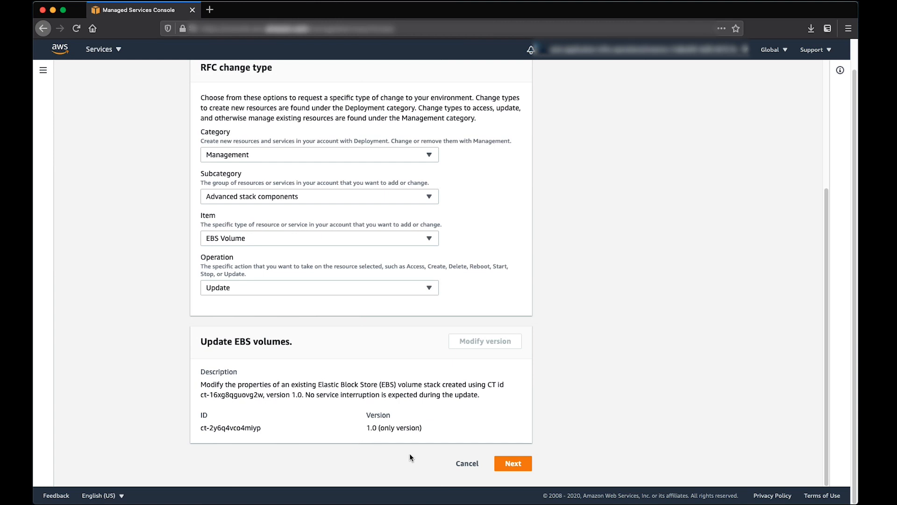
Give the RFC the subject 'Update EBS volume size' and continue to execution parameters
{"action": "left_click", "coordinate": [512, 463]}
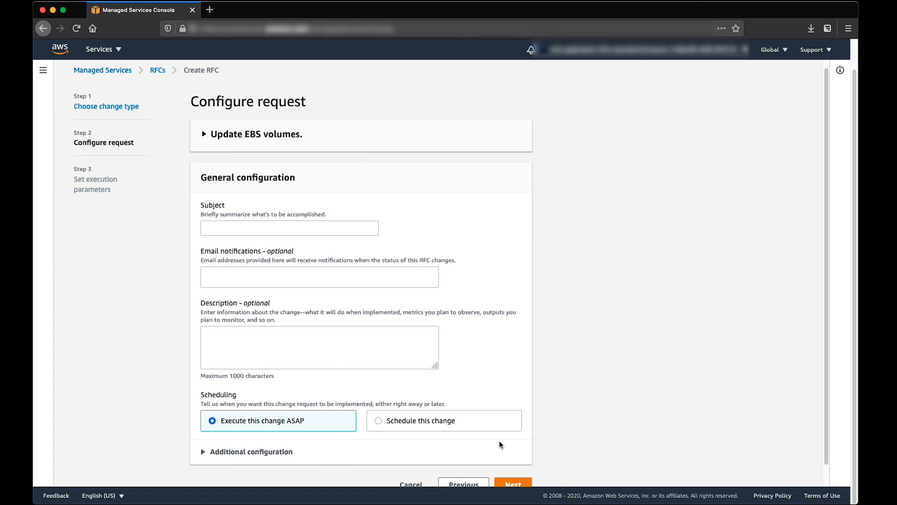
{"action": "left_click", "coordinate": [289, 228]}
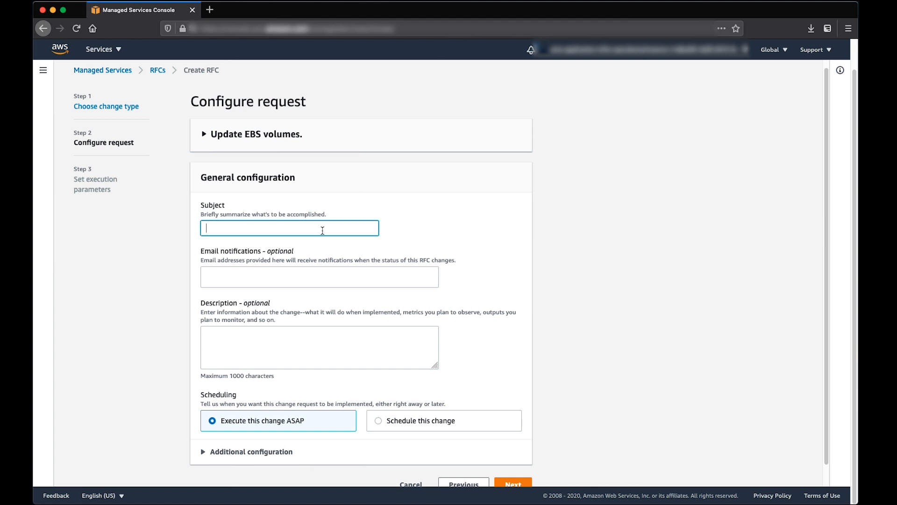
{"action": "type", "text": "Update ES"}
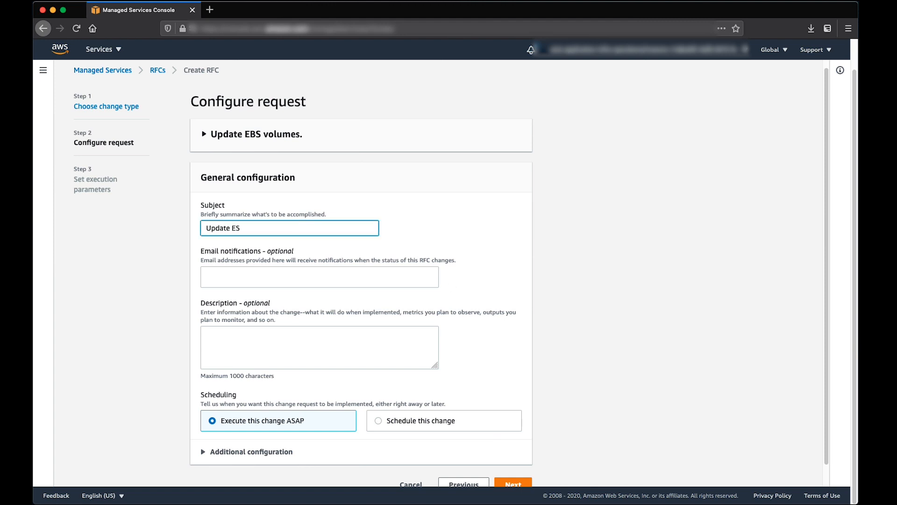
{"action": "type", "text": "Update EBS volume size"}
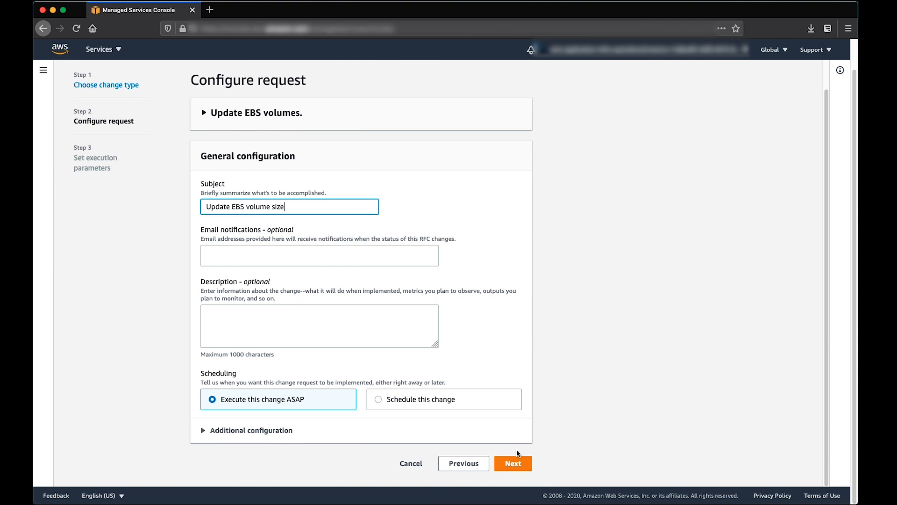
{"action": "left_click", "coordinate": [513, 462]}
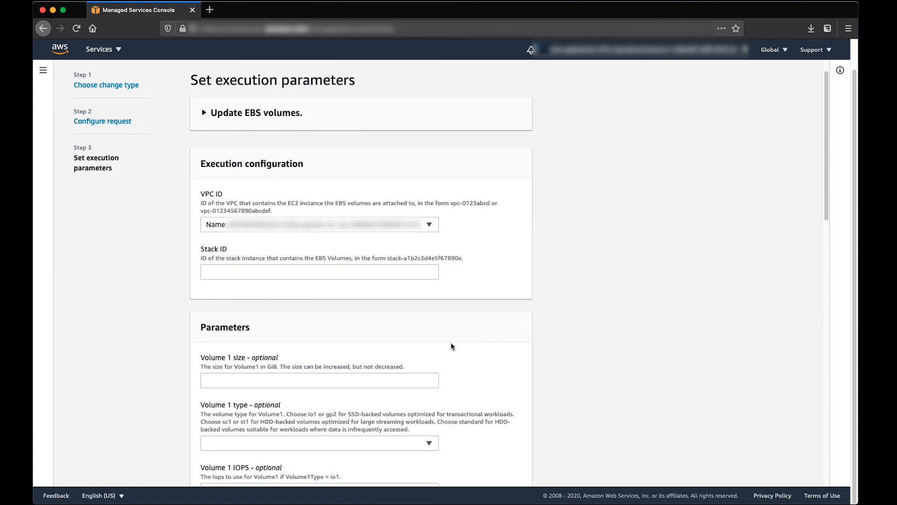
Set the VPC, stack ID stack-e889dc739f4131b9f and Volume 1 size 15
{"action": "left_click", "coordinate": [319, 223]}
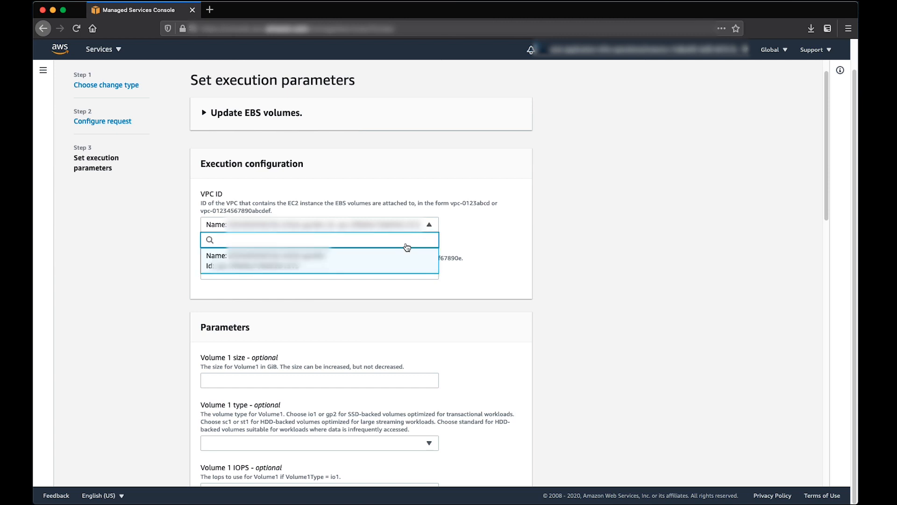
{"action": "left_click", "coordinate": [319, 261]}
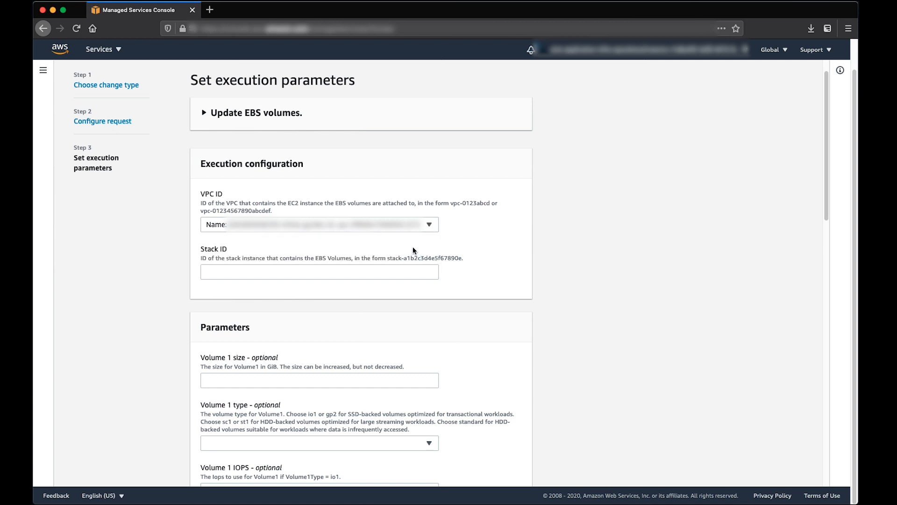
{"action": "type", "text": "stack-e889dc739f4131b9f"}
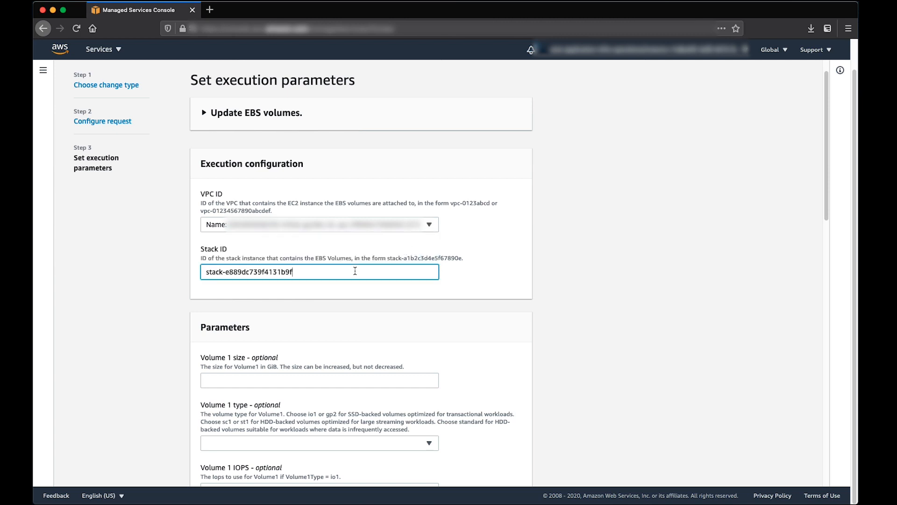
{"action": "left_click", "coordinate": [365, 296]}
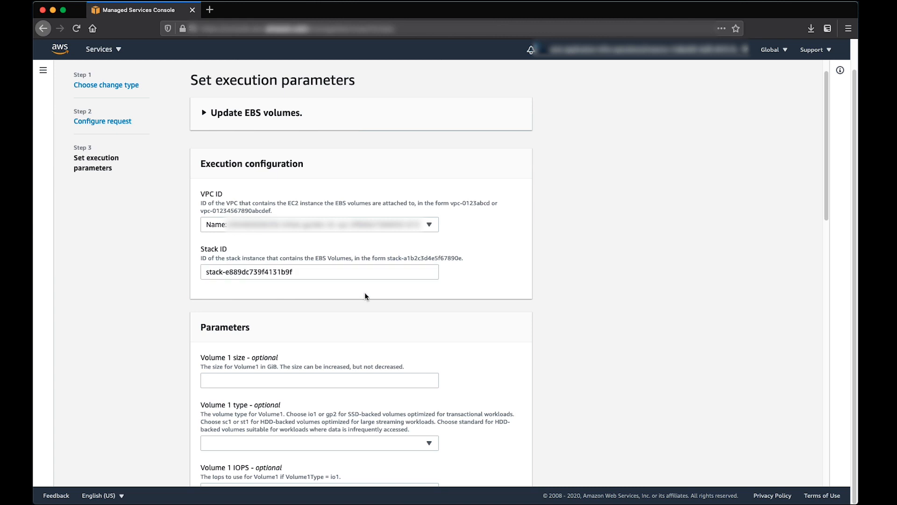
{"action": "left_click", "coordinate": [320, 348]}
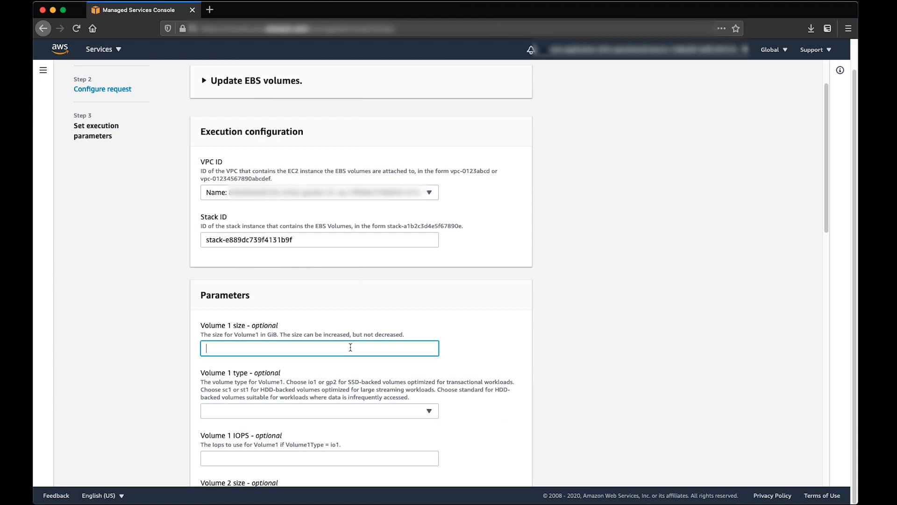
{"action": "type", "text": "15"}
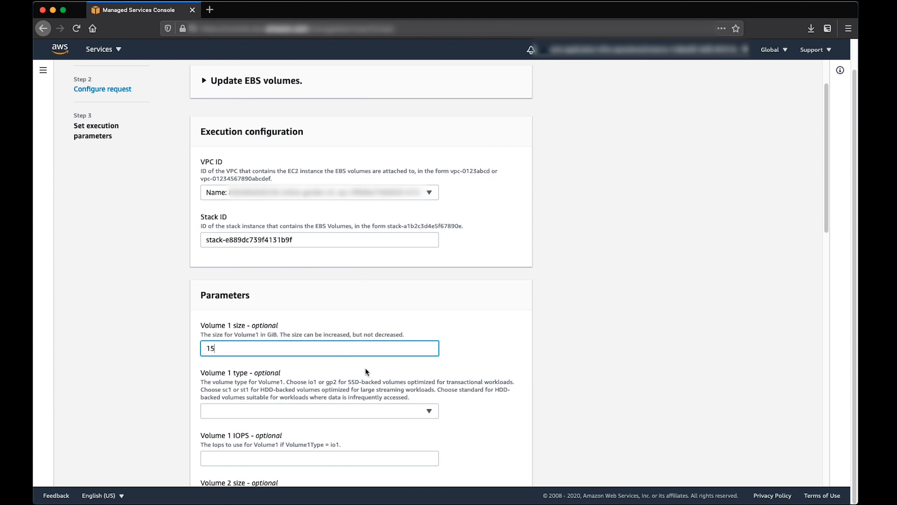
{"action": "scroll", "scroll_direction": "down", "scroll_amount": 3}
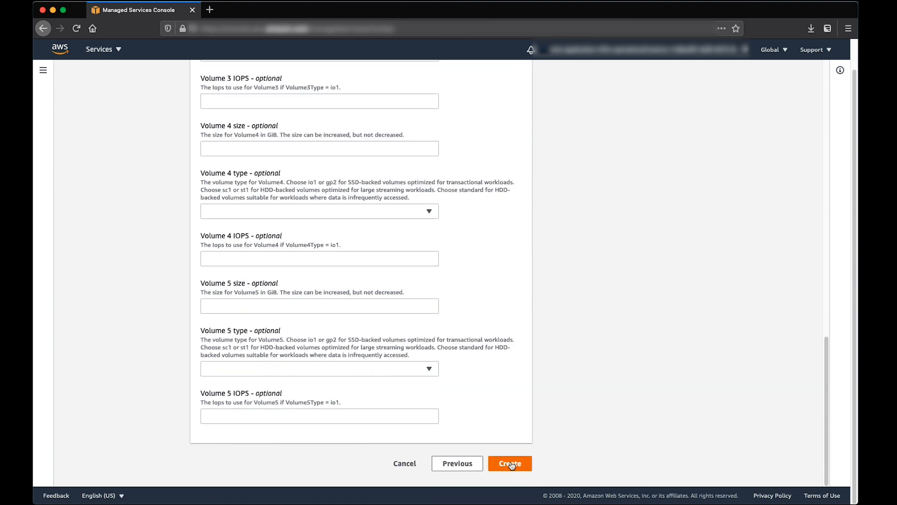
Create the RFC, wait for Succeeded, then view EC2 Volumes showing the volume at 15 GiB
{"action": "left_click", "coordinate": [508, 462]}
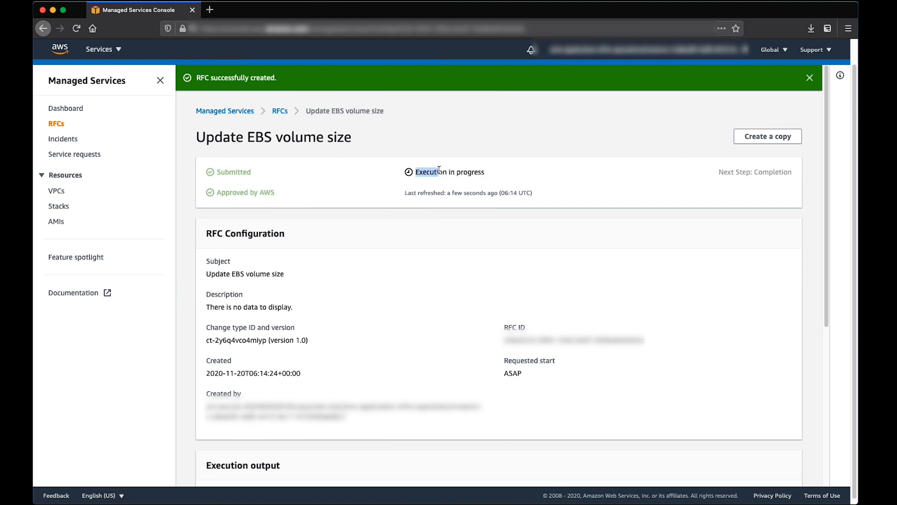
{"action": "left_click", "coordinate": [76, 29]}
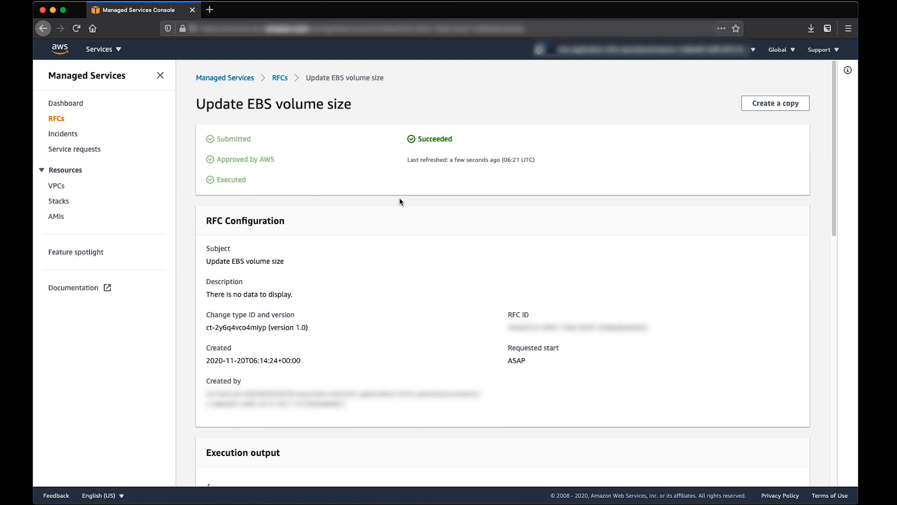
{"action": "mouse_move", "coordinate": [432, 202]}
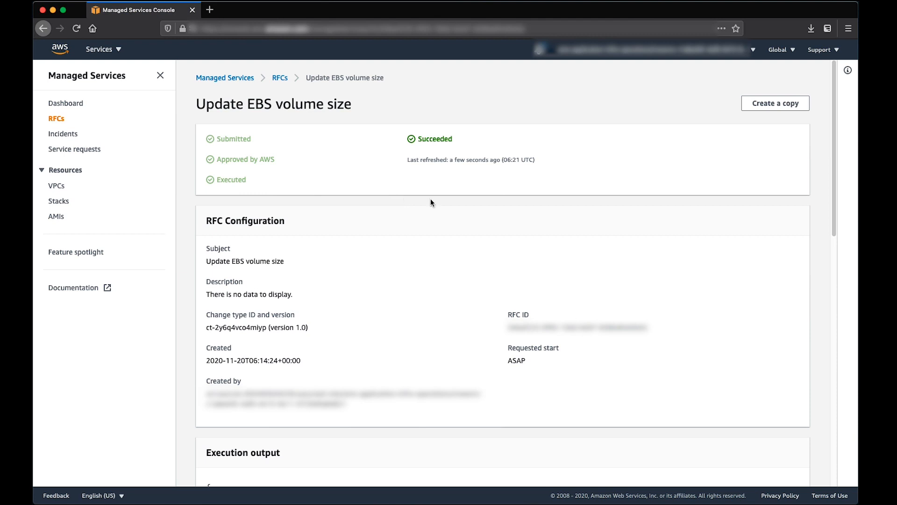
{"action": "mouse_move", "coordinate": [106, 52]}
{"action": "type", "text": "ec2"}
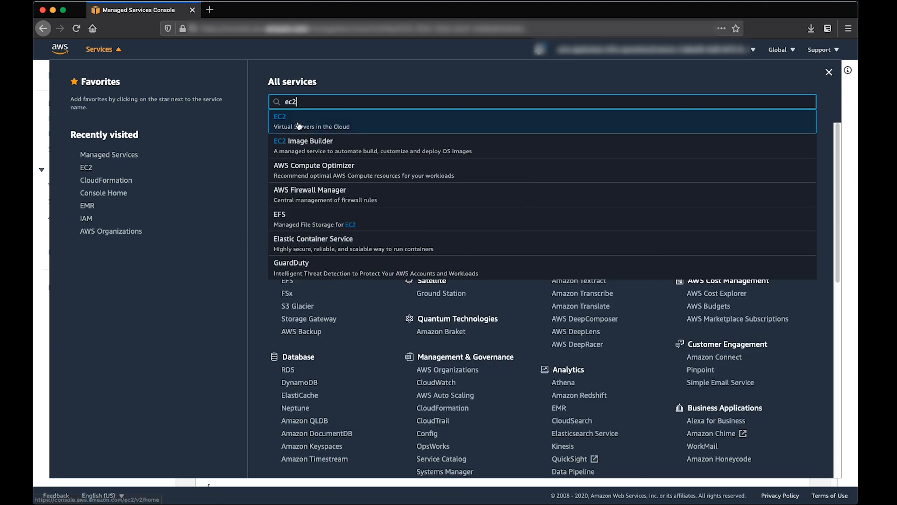
{"action": "left_click", "coordinate": [280, 121]}
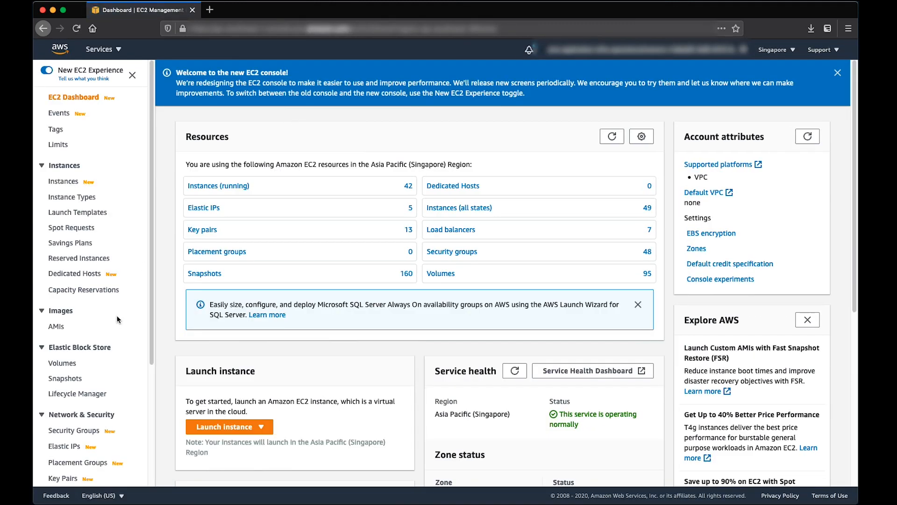
{"action": "left_click", "coordinate": [62, 363]}
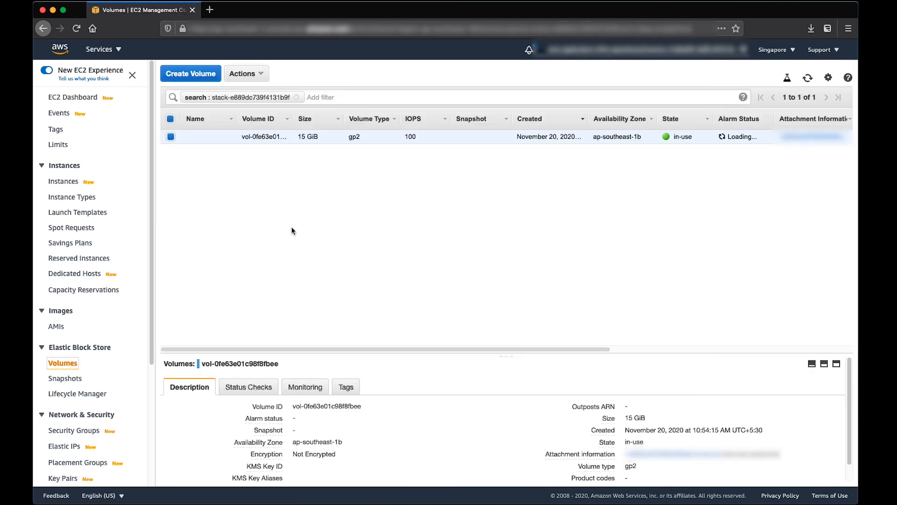